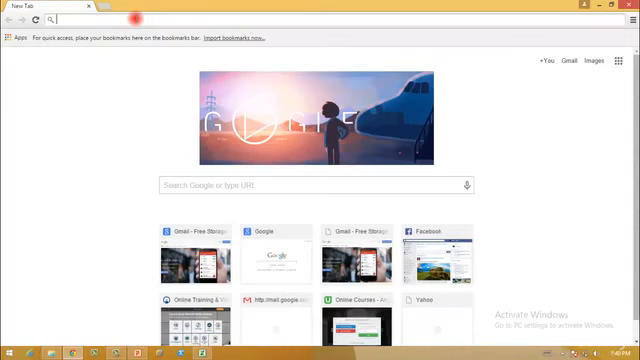
# Search Google for freebsd and read the FreeBSD 10.1-RELEASE announcement
pyautogui.write('freebsd')
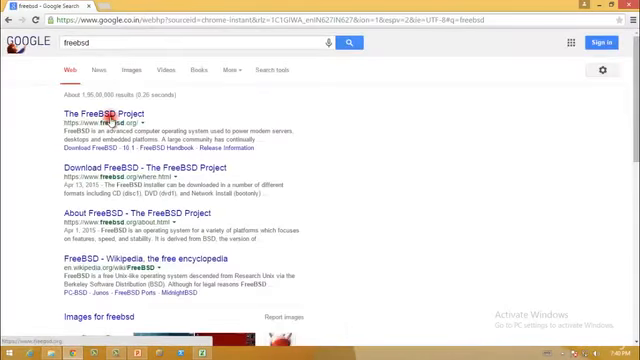
pyautogui.click(99, 112)
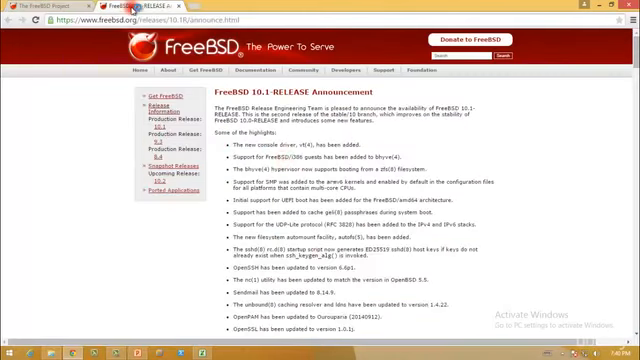
pyautogui.scroll(-3)
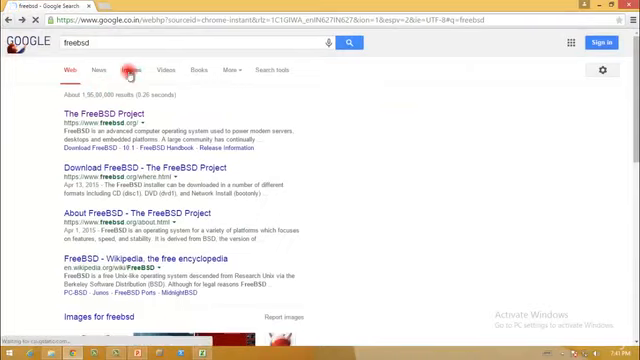
# Switch to Google image results for freebsd and open the desktop-geany.png screenshot
pyautogui.click(138, 71)
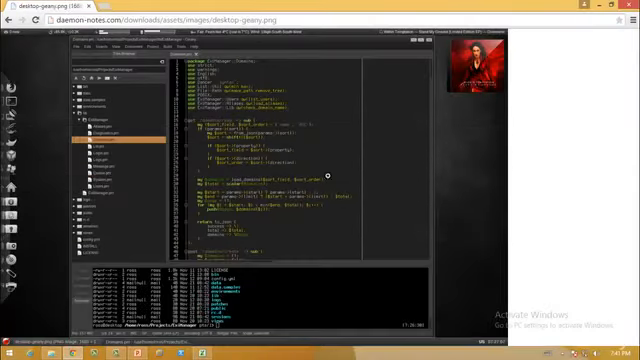
pyautogui.moveTo(491, 242)
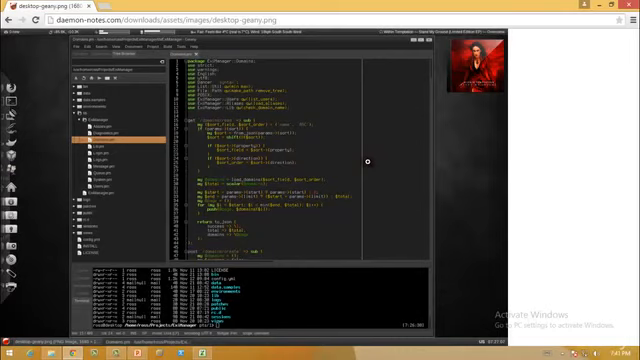
pyautogui.click(90, 143)
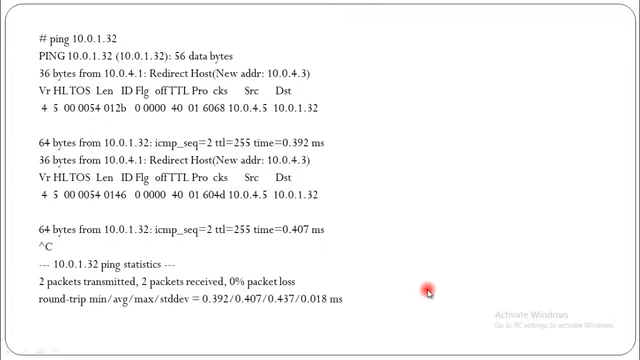
pyautogui.moveTo(446, 312)
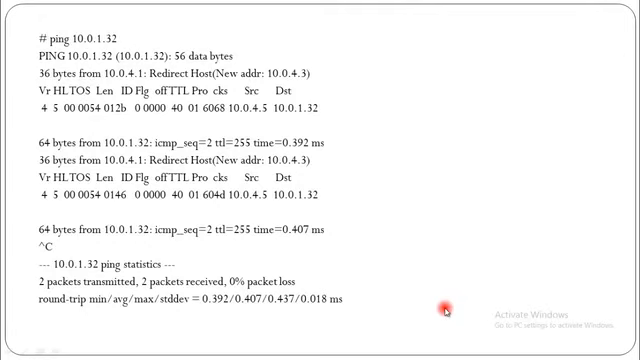